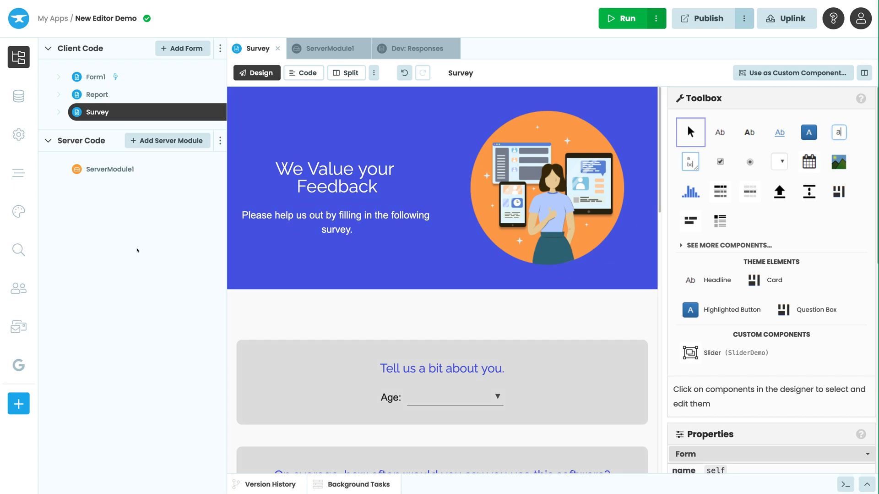
pyautogui.moveTo(257, 48)
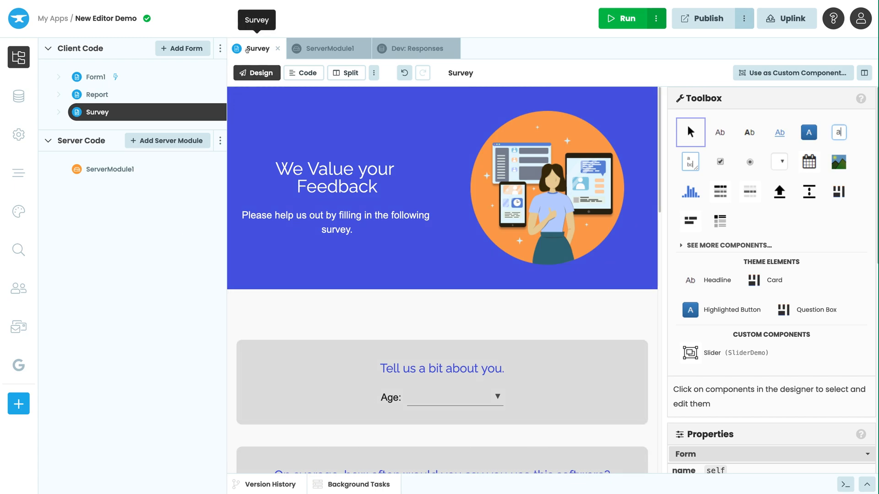
# Cycle through ServerModule1 and the Dev Responses table, then split-view the Survey form.
pyautogui.click(328, 48)
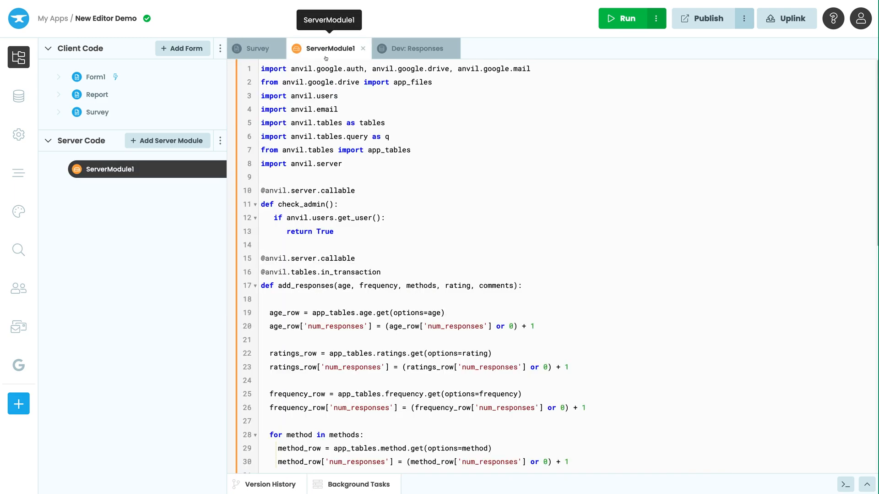
pyautogui.click(414, 48)
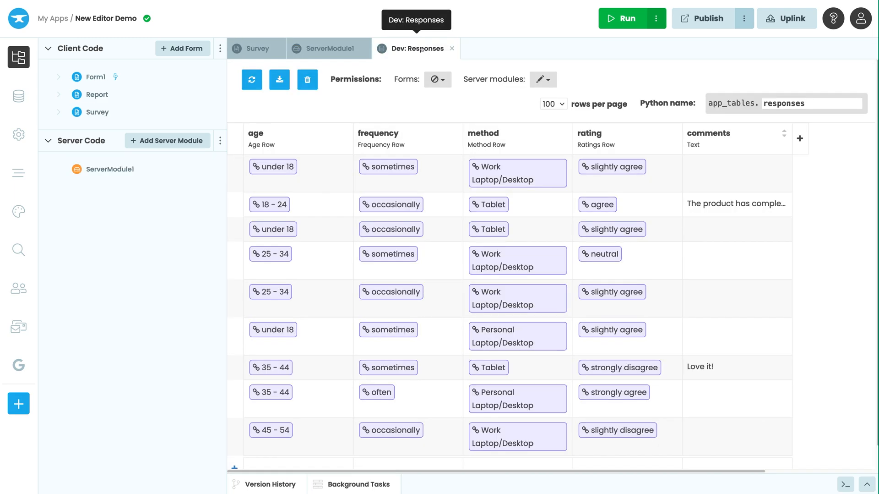
pyautogui.click(255, 48)
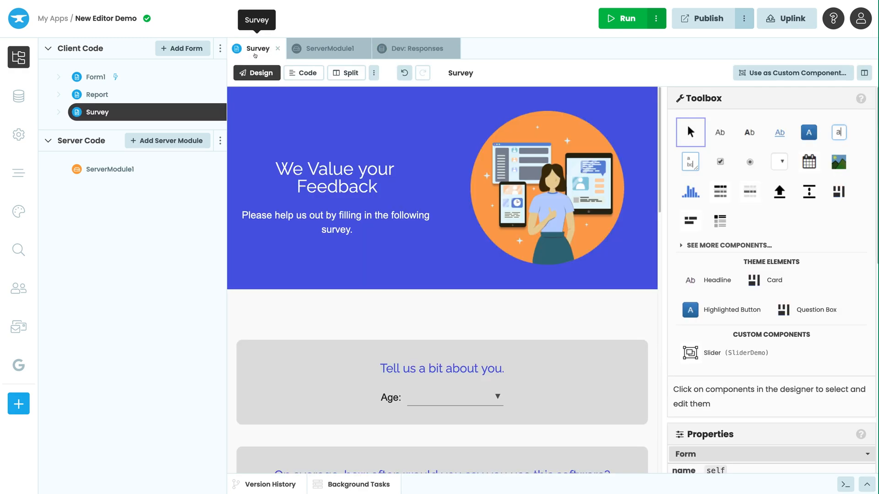
pyautogui.click(346, 72)
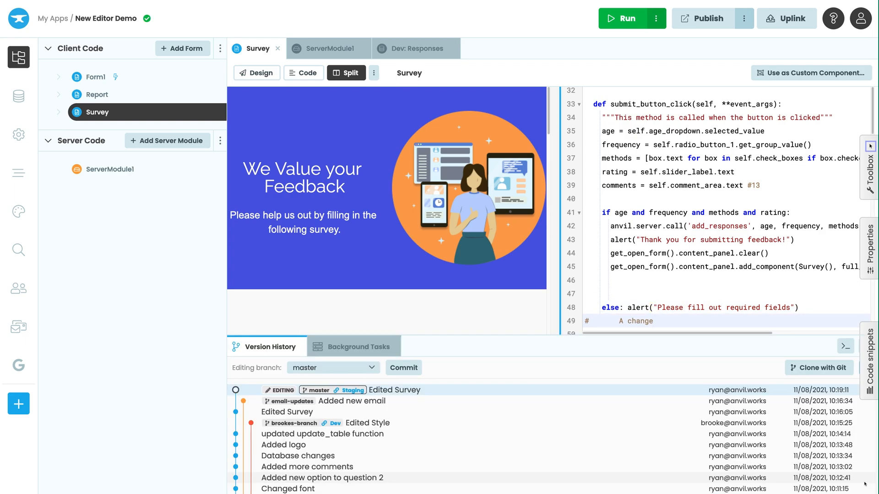
# Commit the Survey form changes to master with the message 'Edited Survey'.
pyautogui.click(402, 367)
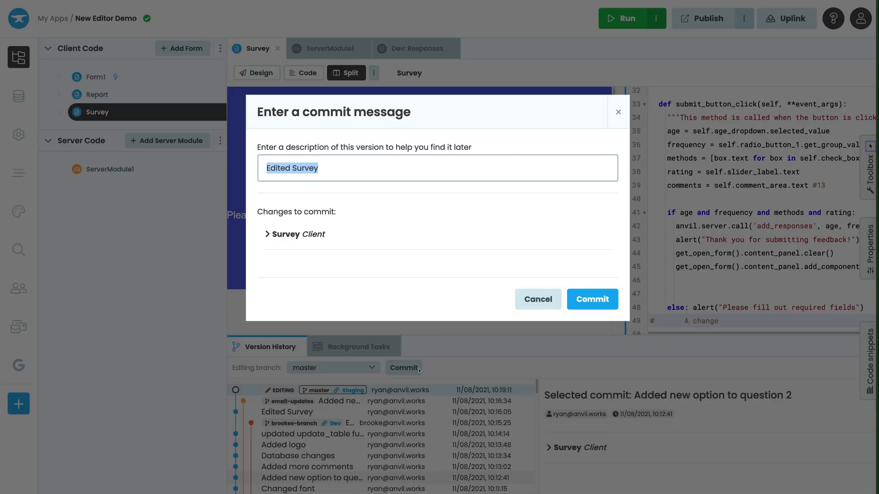
pyautogui.click(592, 298)
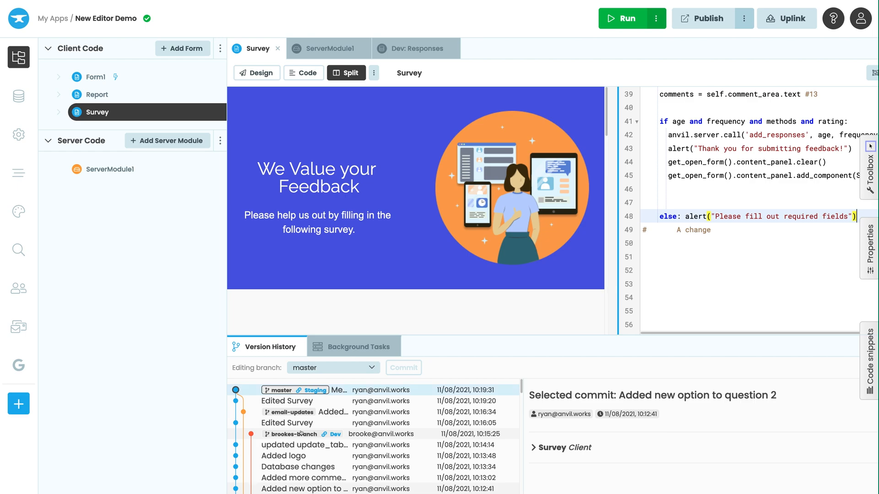
pyautogui.moveTo(704, 19)
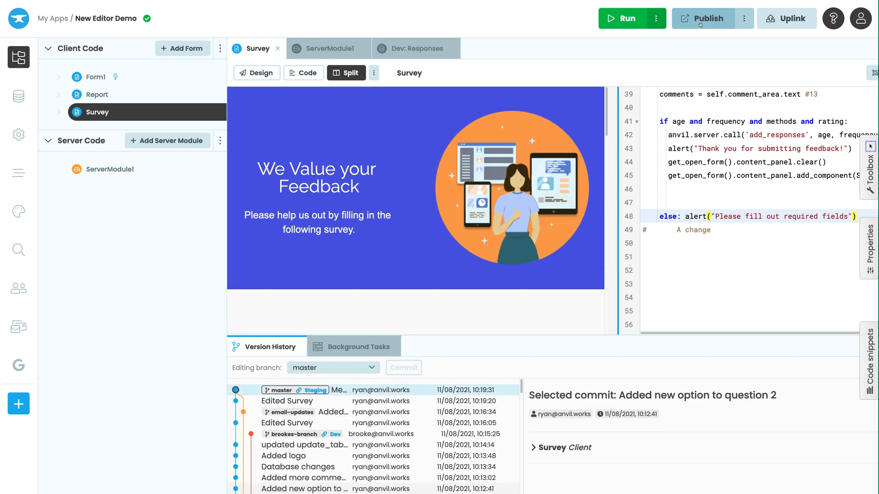
# Open the publish environments and expand Live to see its master branch and public URL.
pyautogui.click(704, 17)
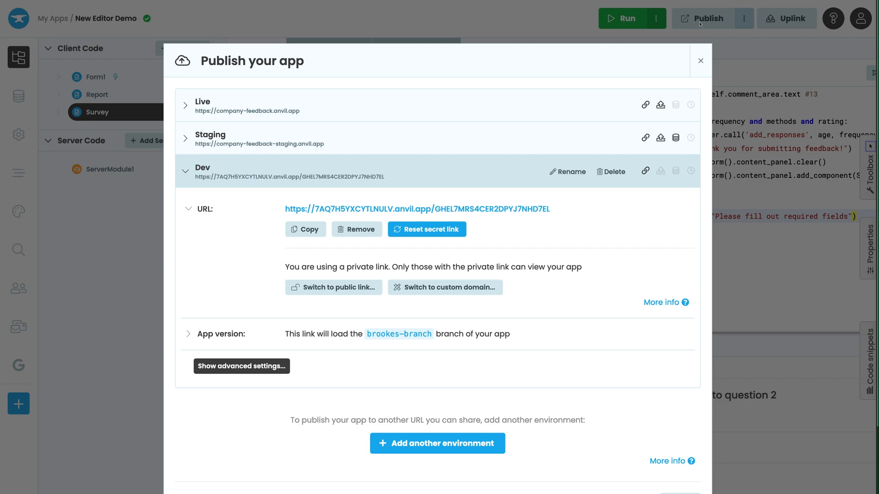
pyautogui.moveTo(331, 173)
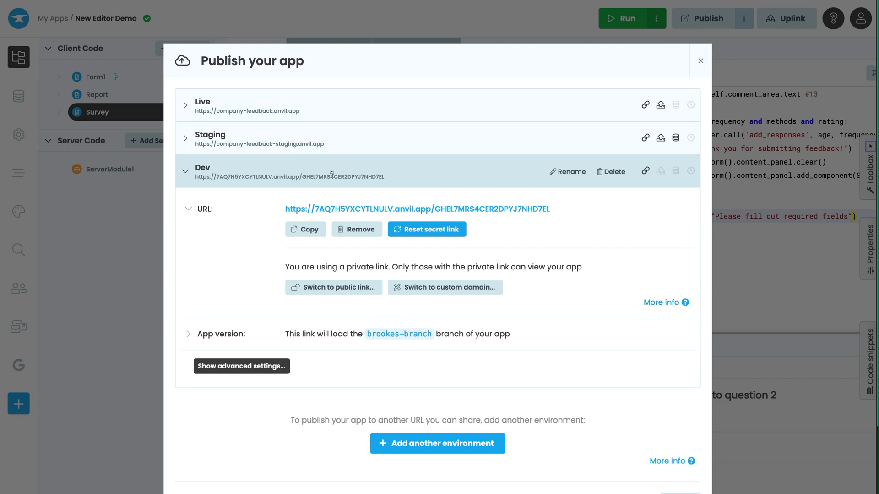
pyautogui.click(202, 105)
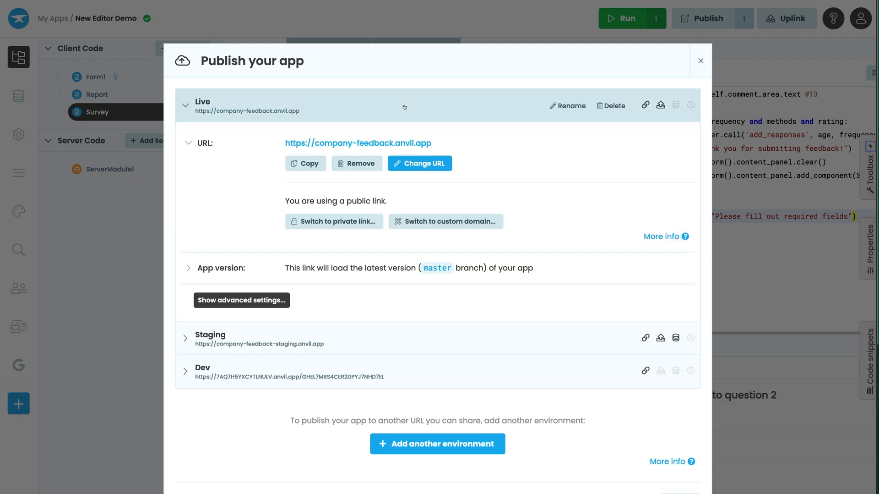
pyautogui.moveTo(684, 83)
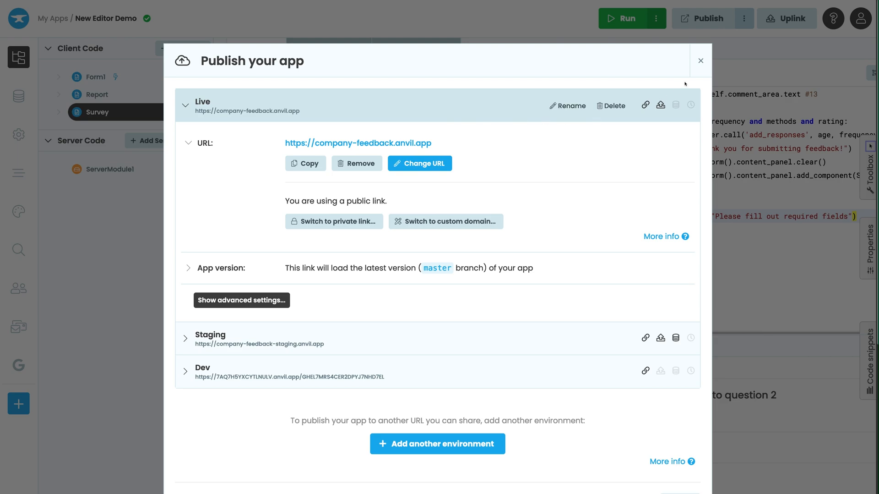
# Close the publish settings and add an empty Table 7 to the Dev database.
pyautogui.click(700, 60)
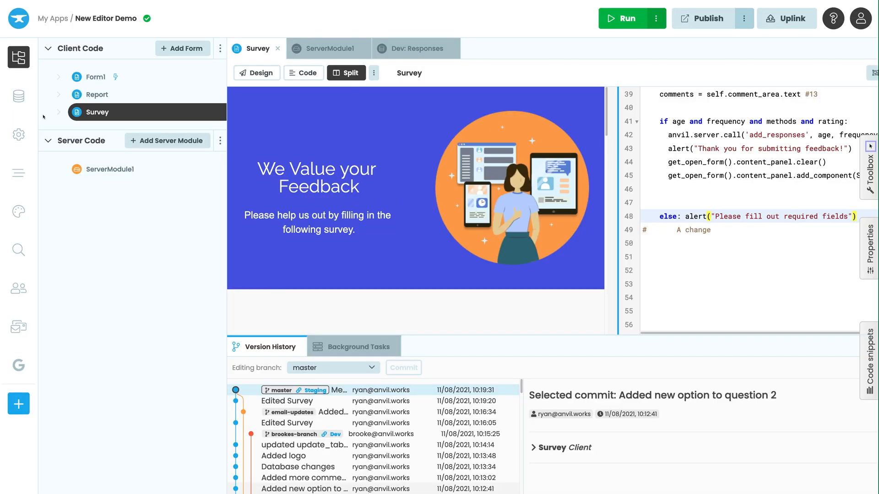
pyautogui.click(18, 95)
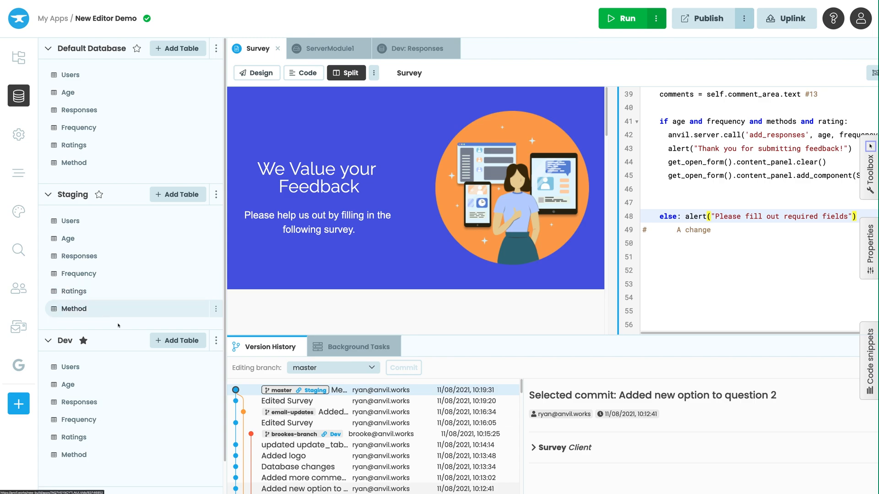
pyautogui.click(178, 340)
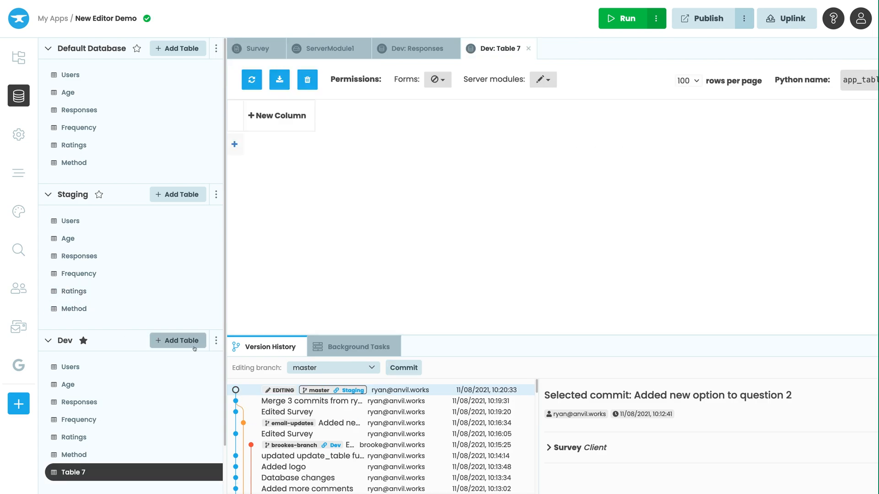